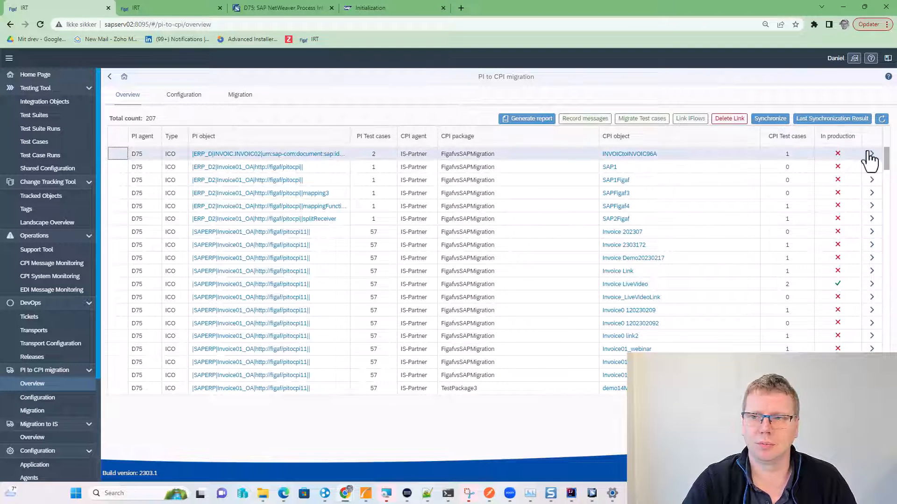
# Step: Open INVOICtoINVOIC96A migration settings with Profile Type Beta and Retry Type None
pyautogui.click(871, 154)
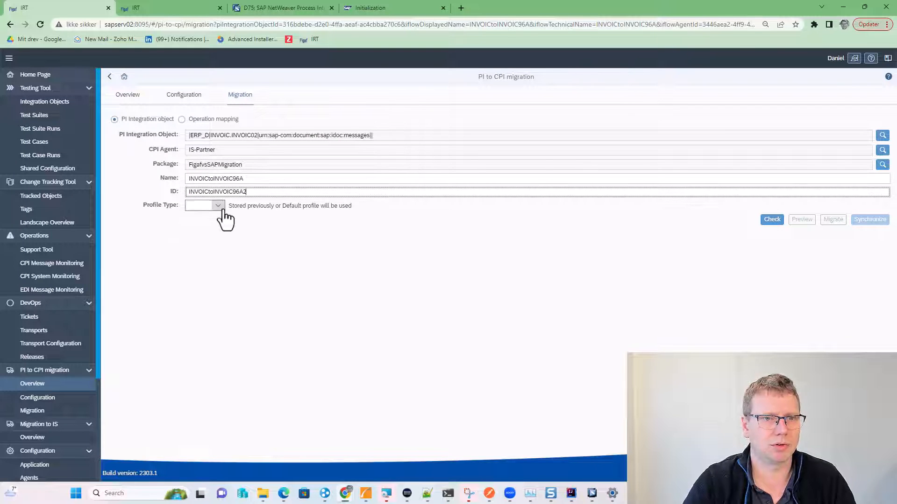
pyautogui.click(205, 205)
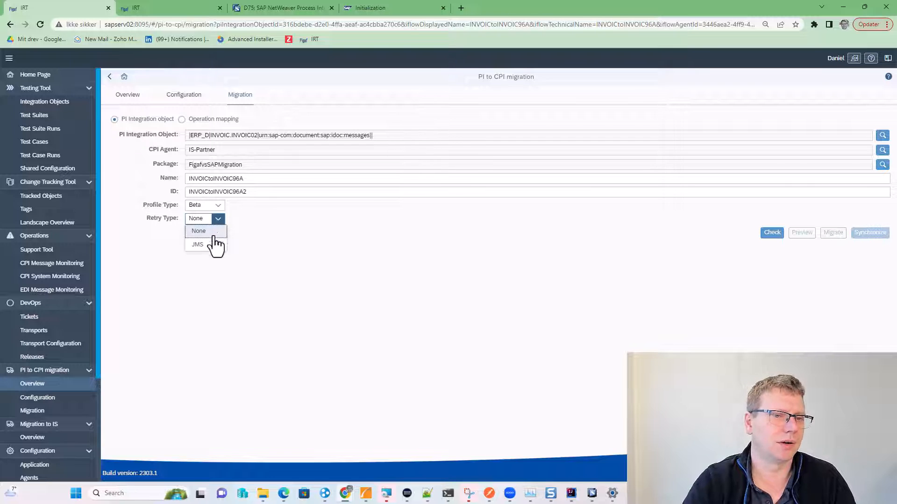
pyautogui.click(198, 230)
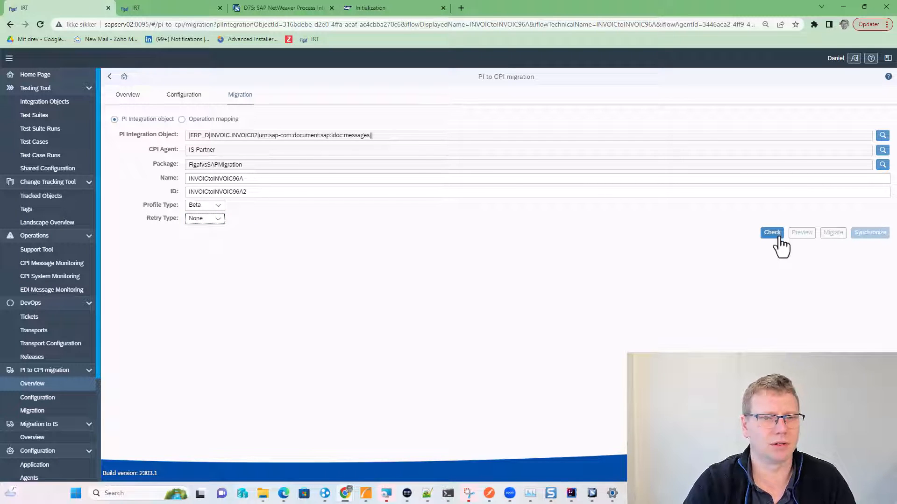
# Step: Run the pre-migration Check and review channel mappings, receivers, resources and migration logs
pyautogui.click(771, 233)
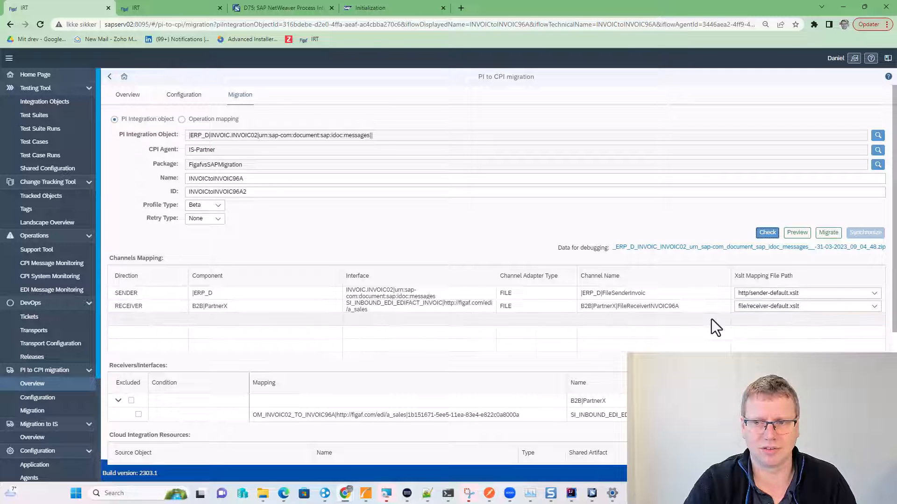
pyautogui.scroll(-3)
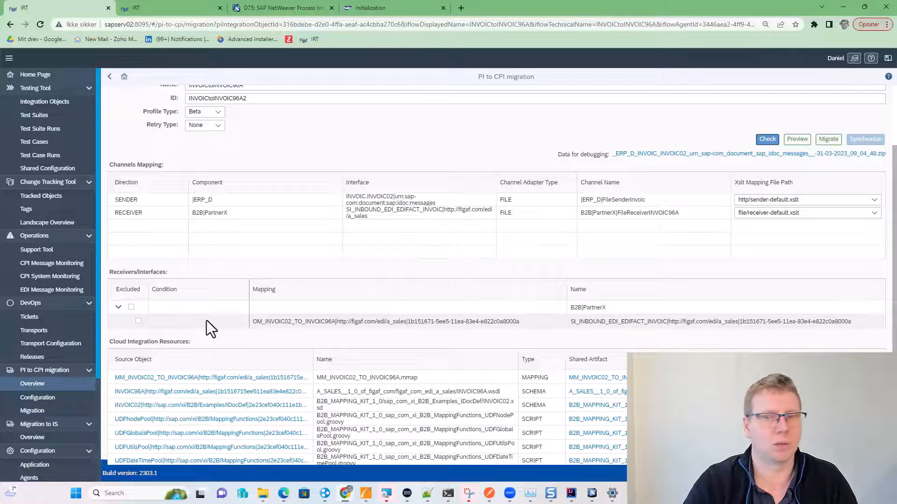
pyautogui.scroll(-3)
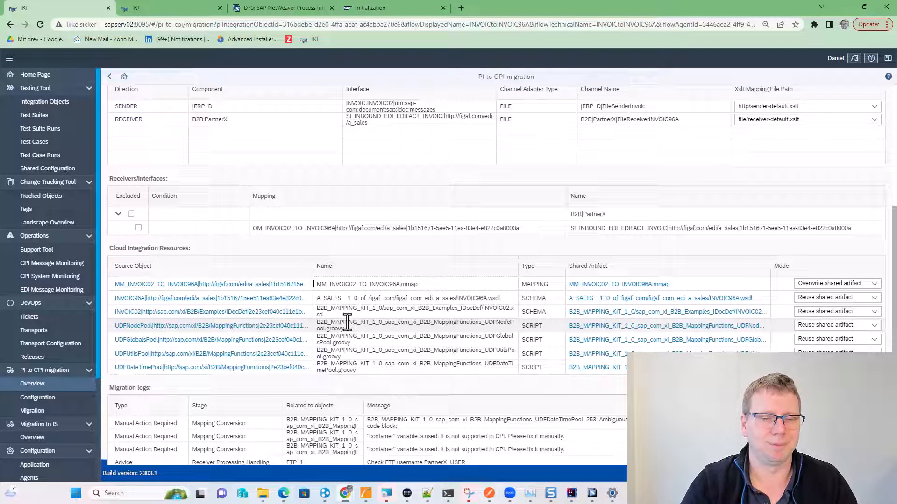
pyautogui.scroll(-3)
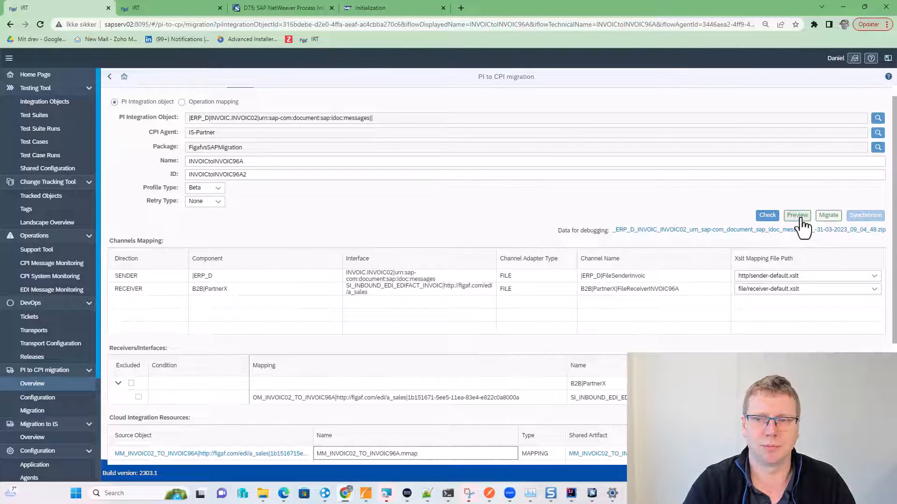
# Step: Migrate the PI object and open the generated INVOICtoINVOIC96A iFlow in Integration Suite
pyautogui.click(797, 215)
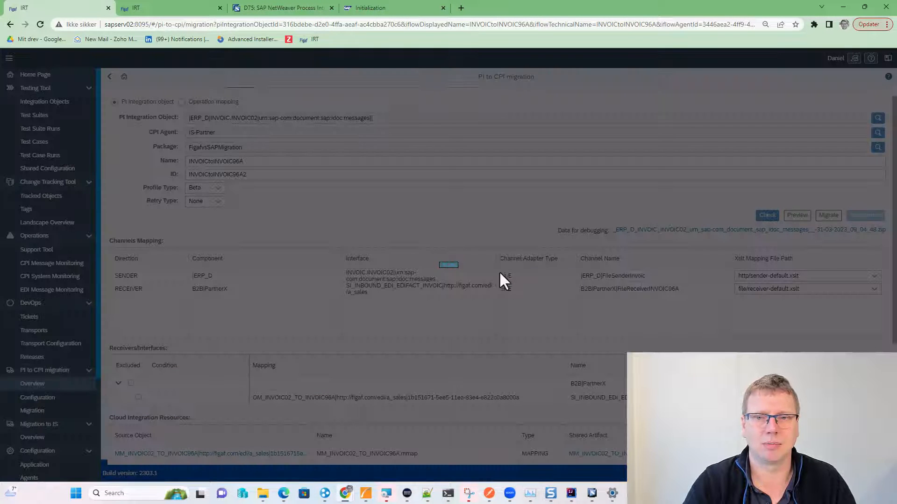
pyautogui.click(827, 216)
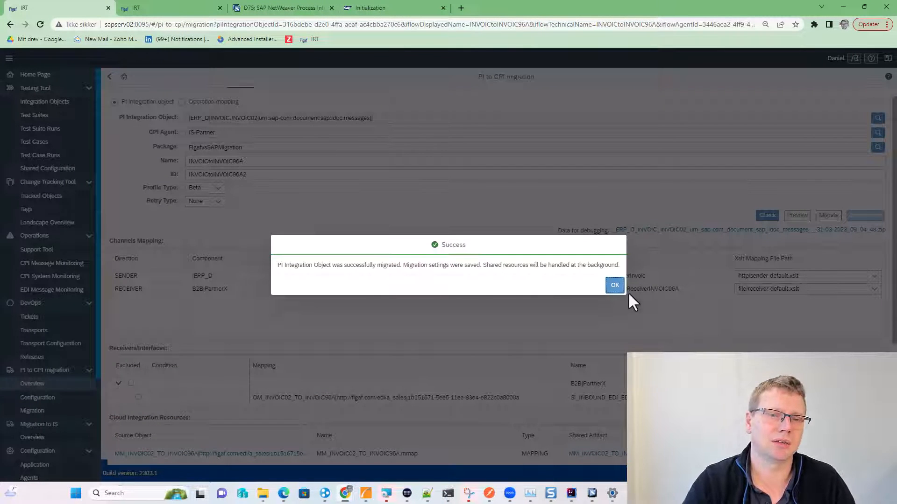
pyautogui.click(613, 285)
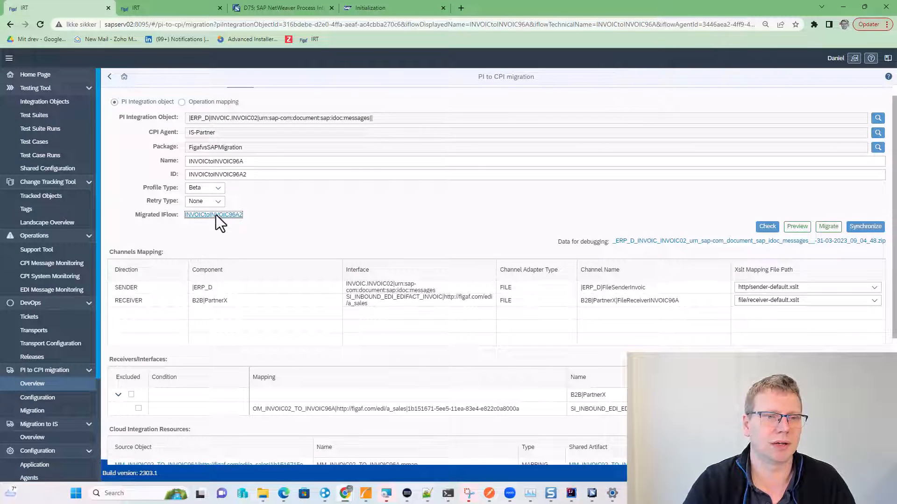
pyautogui.click(213, 214)
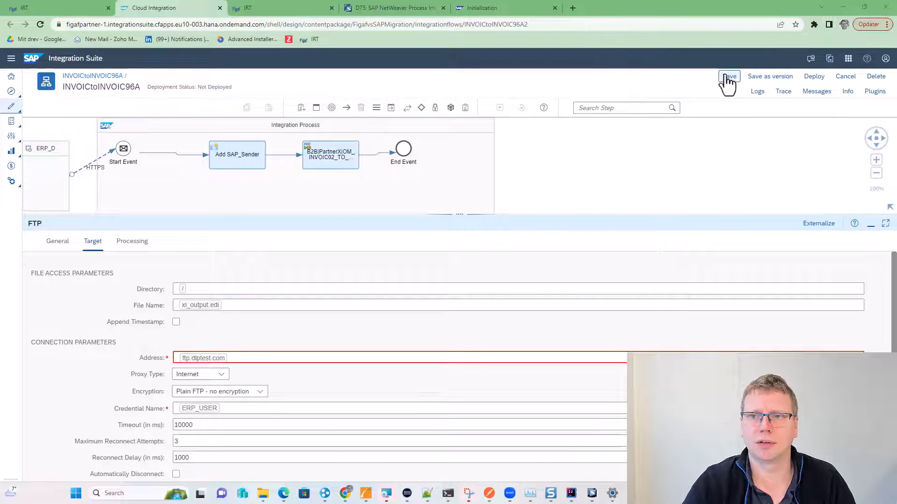
# Step: In edit mode, place an XML to EDI Converter between the mapping and the send step
pyautogui.click(729, 76)
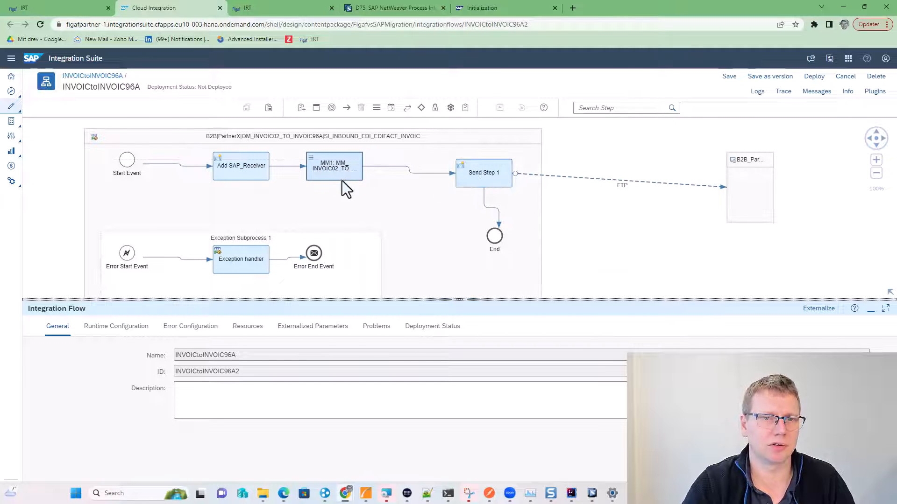
pyautogui.click(421, 107)
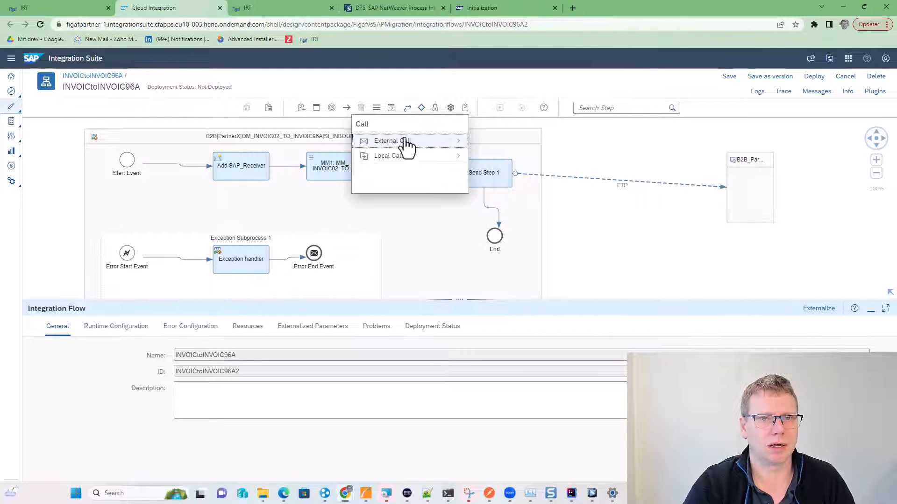
pyautogui.click(422, 107)
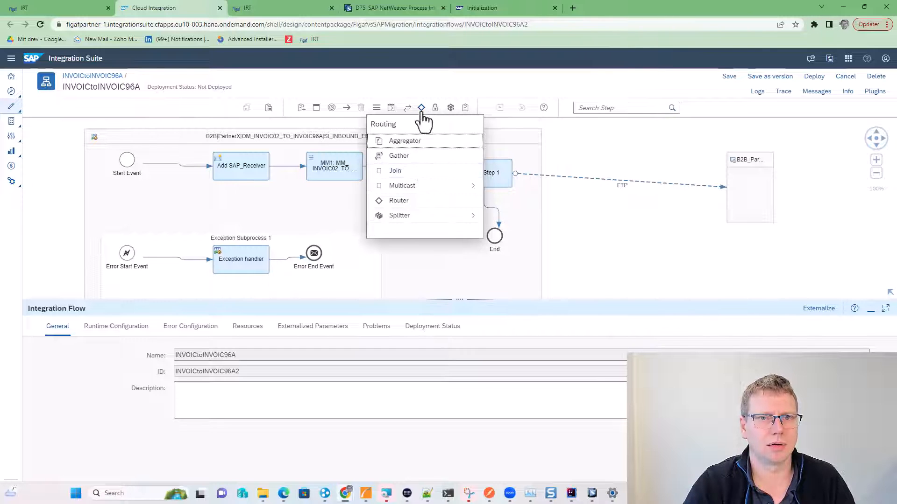
pyautogui.click(391, 108)
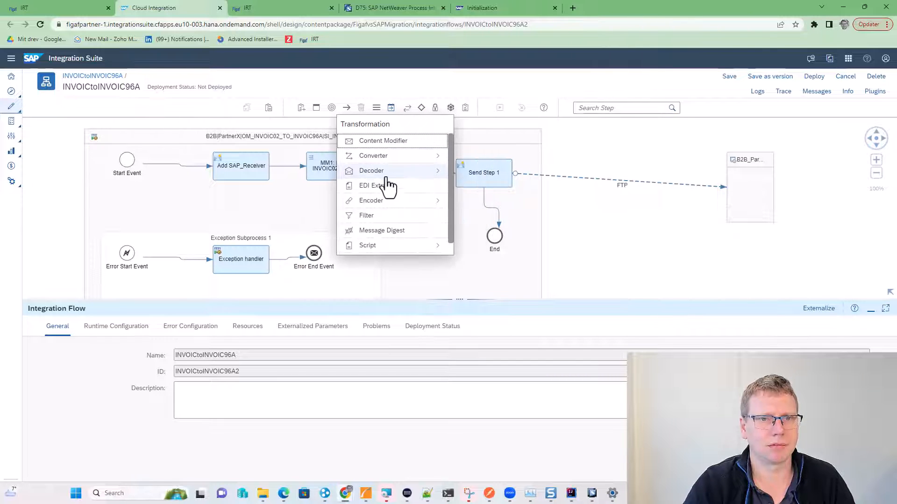
pyautogui.click(373, 156)
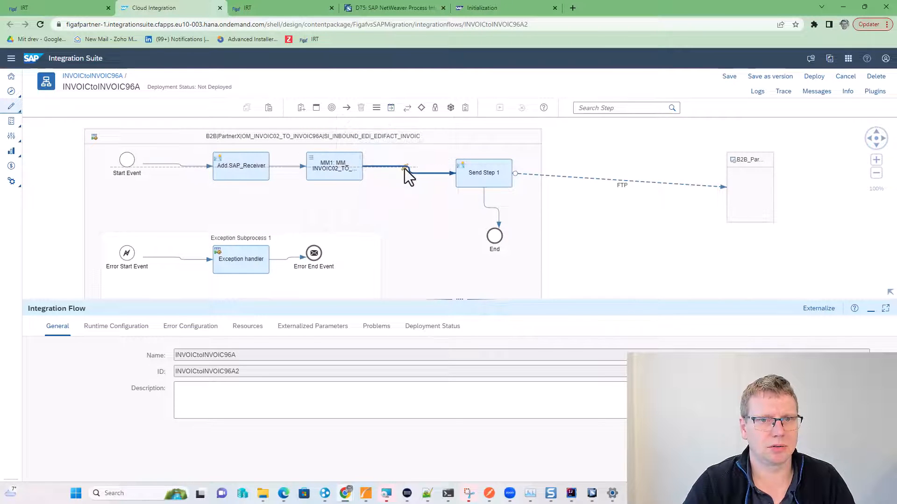
pyautogui.click(404, 166)
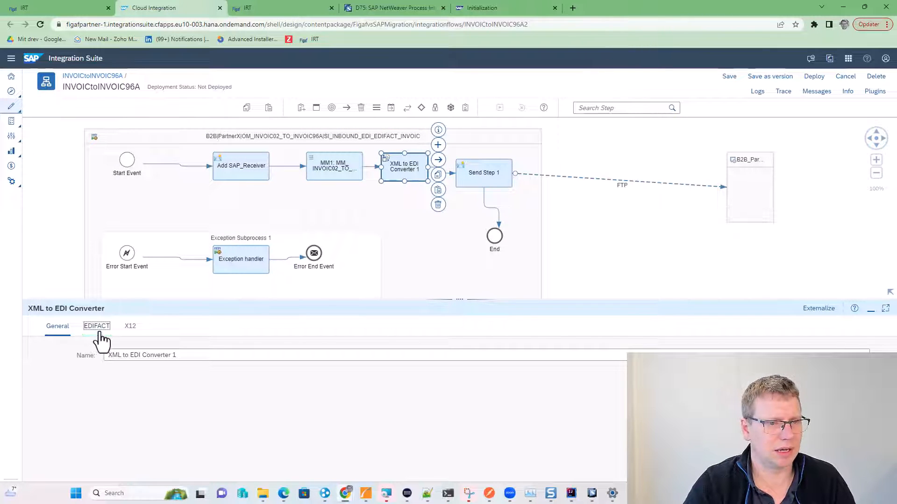
# Step: Upload UN-EDIFACT_INVOIC_D96A.xsd as the converter's EDIFACT schema
pyautogui.click(96, 326)
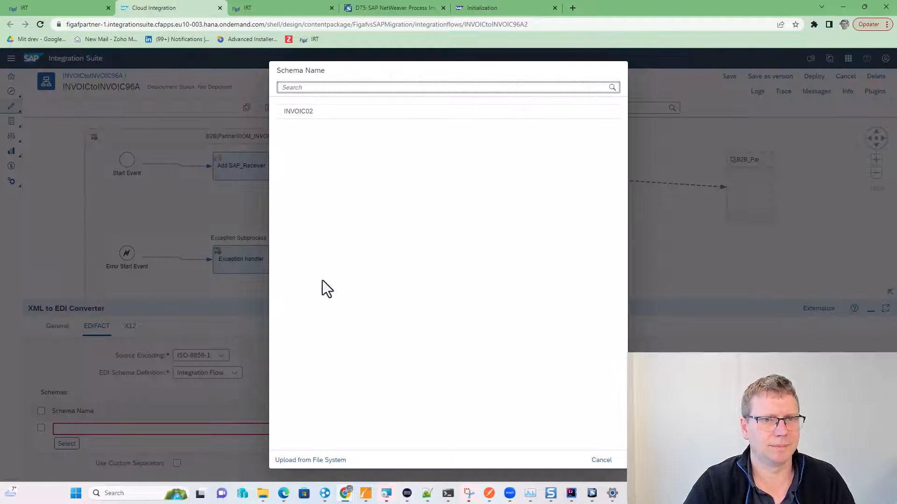
pyautogui.click(310, 460)
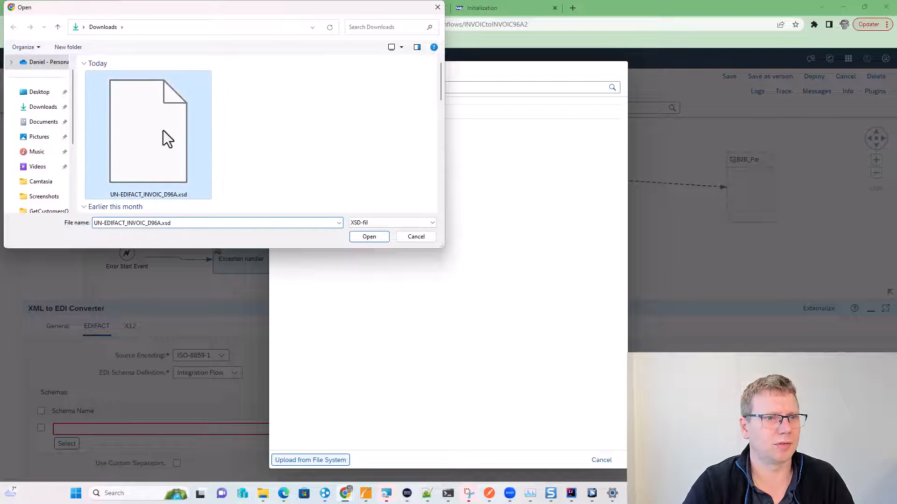
pyautogui.click(368, 237)
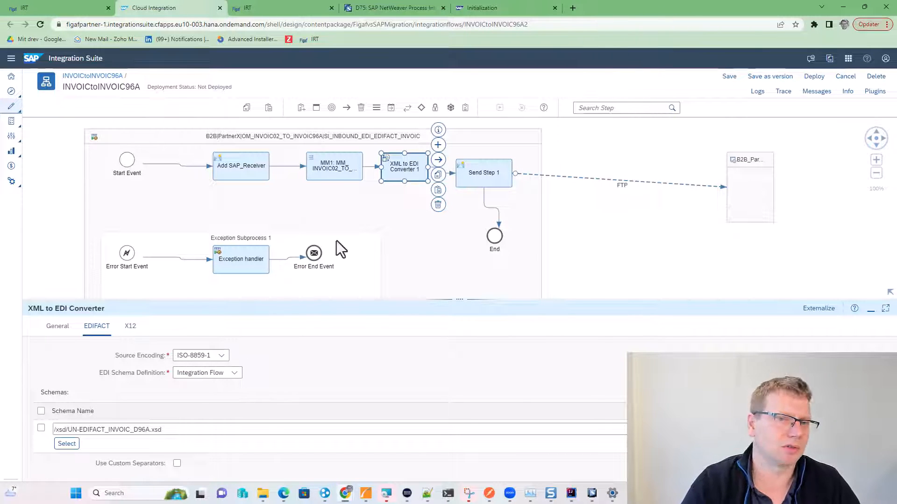
pyautogui.click(334, 166)
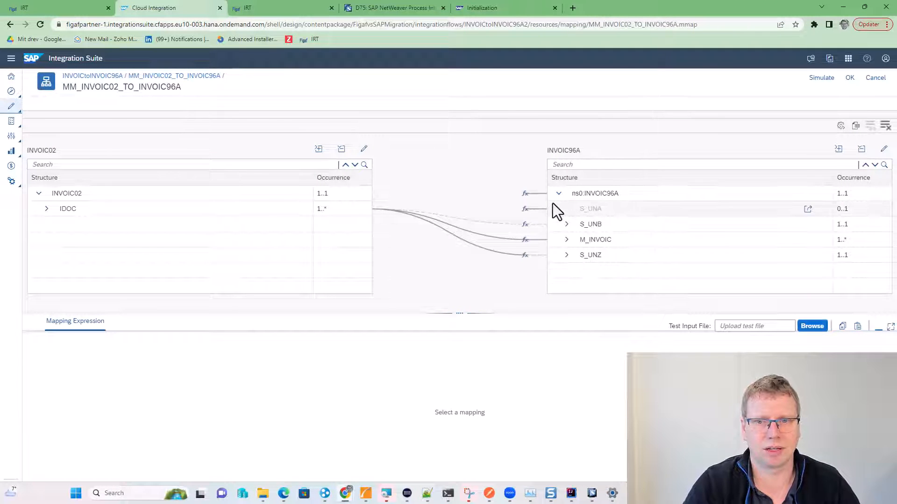
pyautogui.click(595, 193)
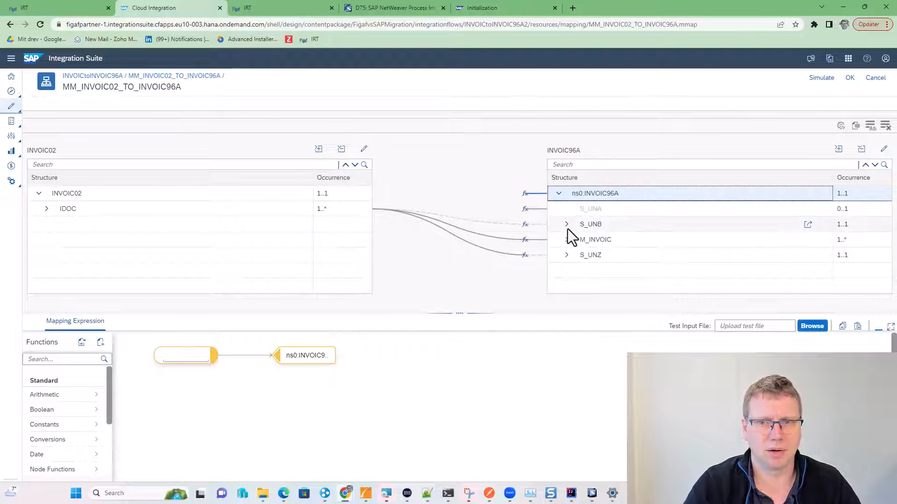
pyautogui.click(566, 224)
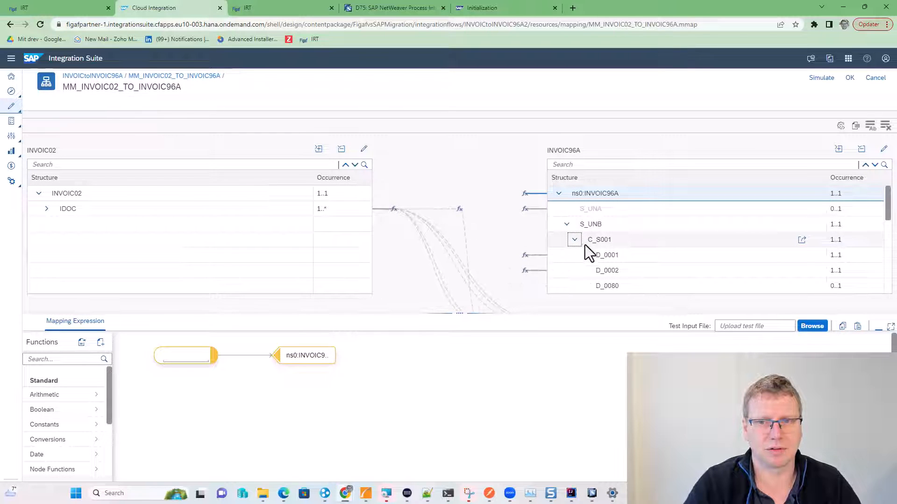
pyautogui.scroll(-3)
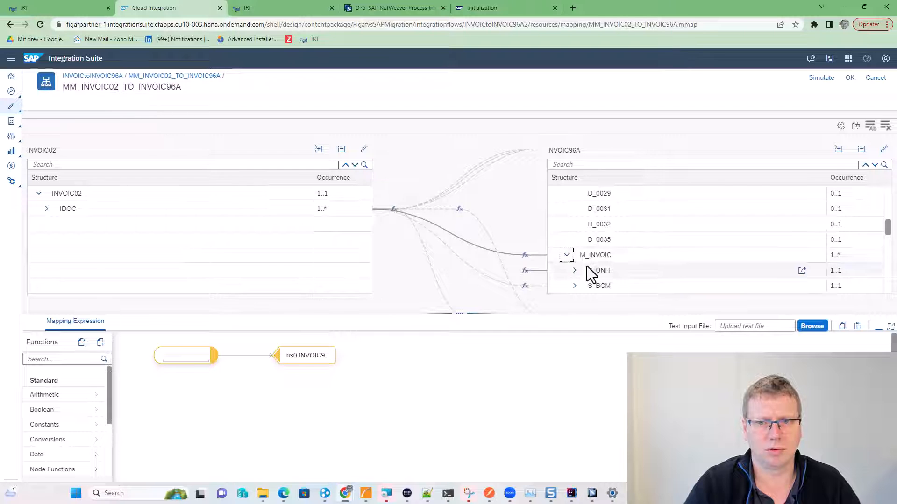
pyautogui.click(601, 270)
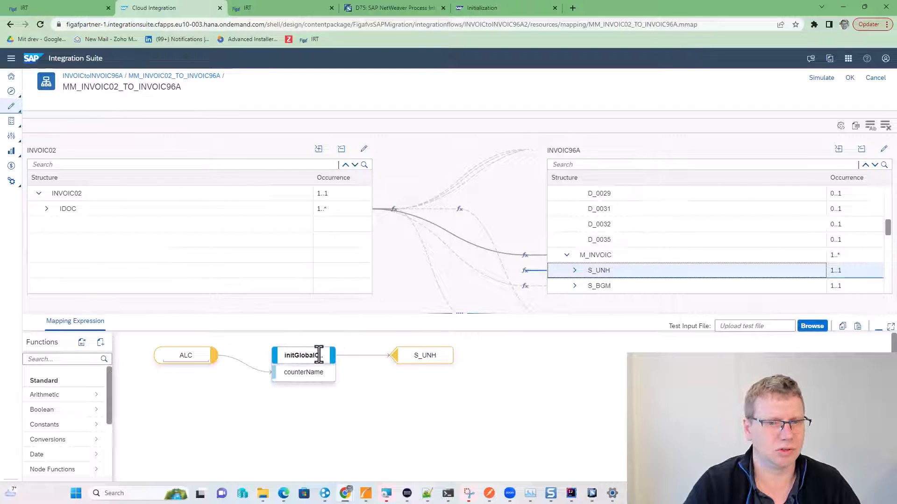
pyautogui.click(324, 338)
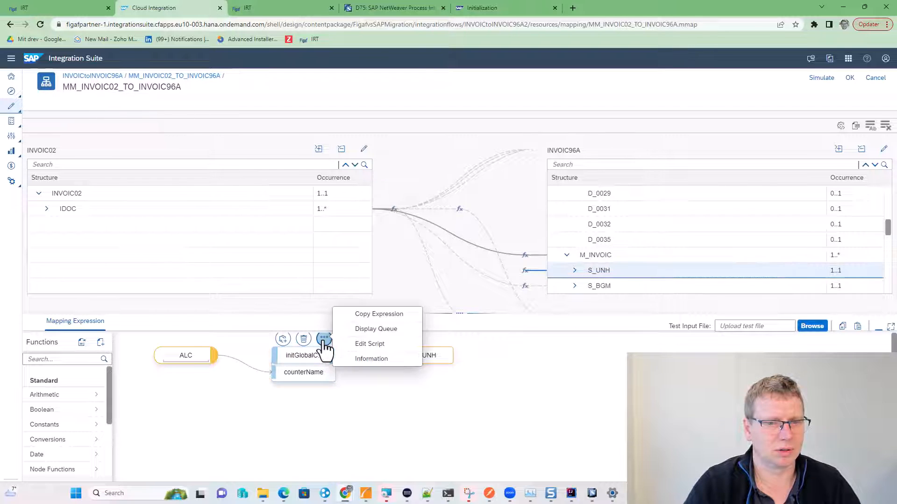
pyautogui.click(370, 343)
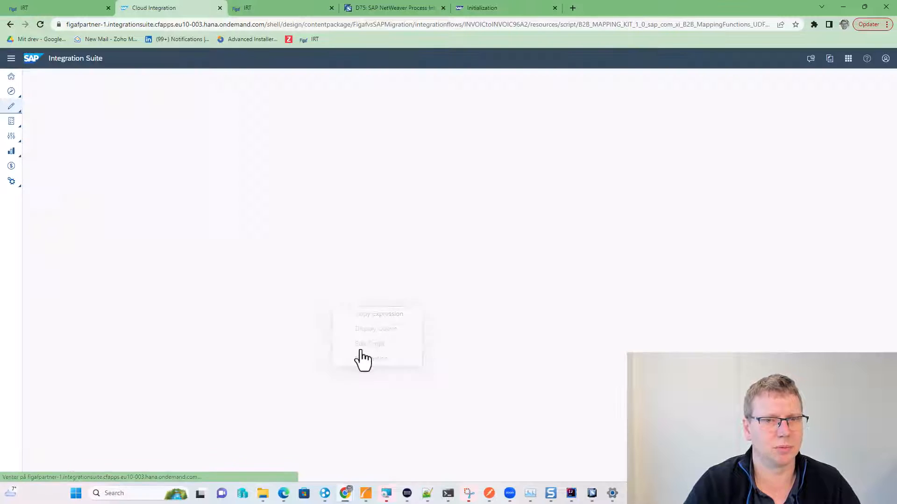
pyautogui.click(370, 342)
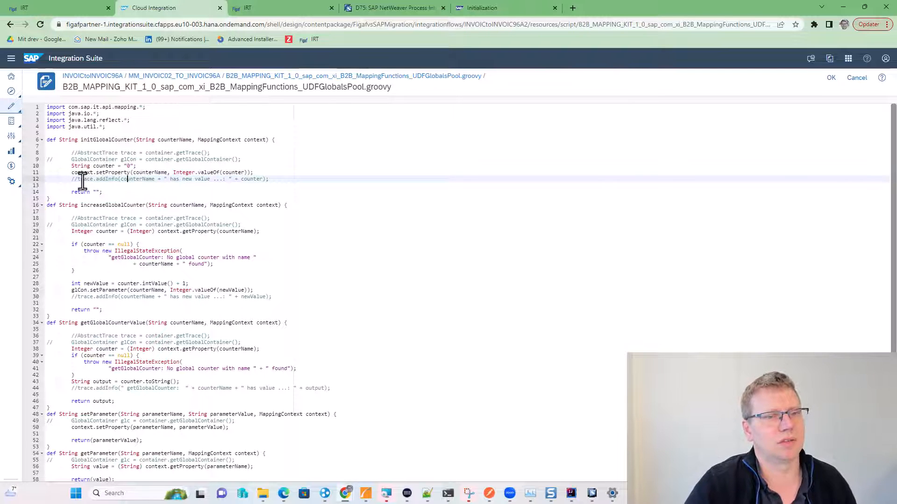
pyautogui.moveTo(152, 108)
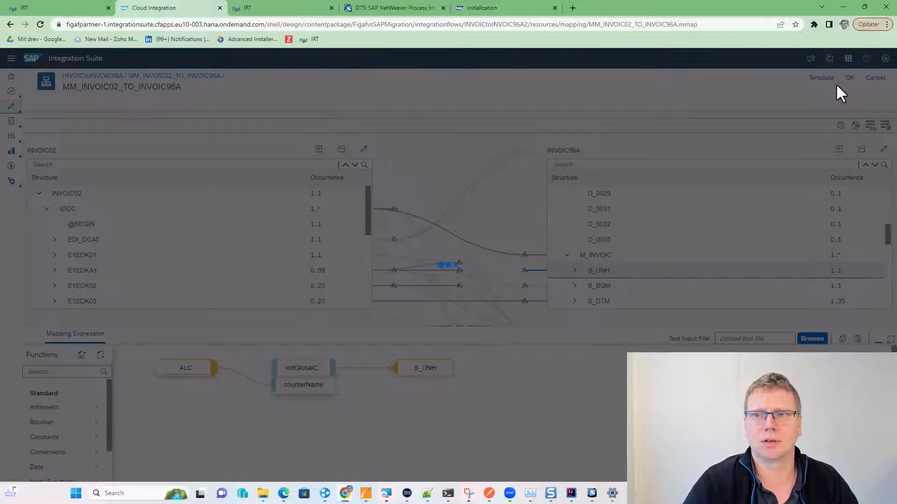
# Step: Save the iFlow as version 1.0.1 and trigger its deployment
pyautogui.click(874, 78)
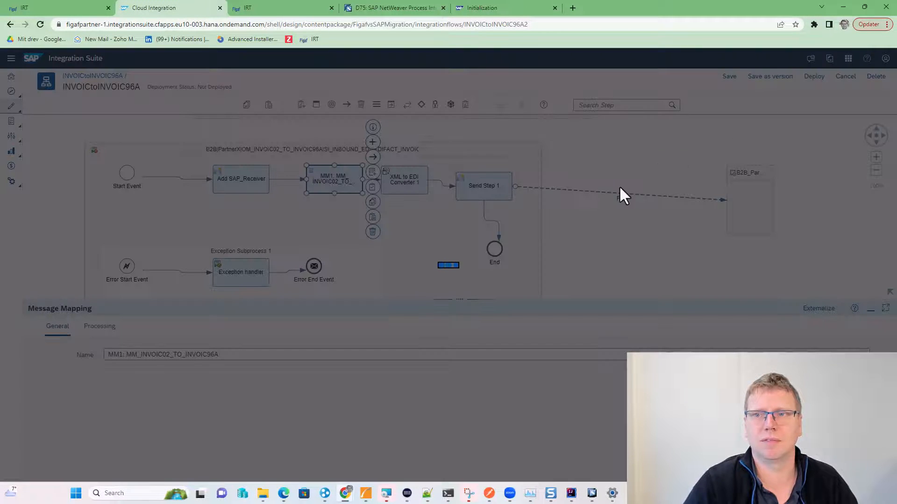
pyautogui.click(769, 75)
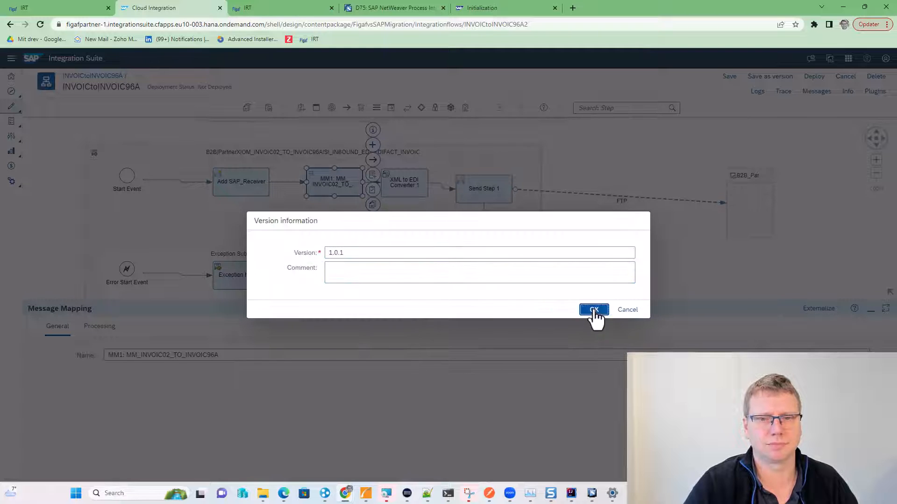
pyautogui.click(593, 309)
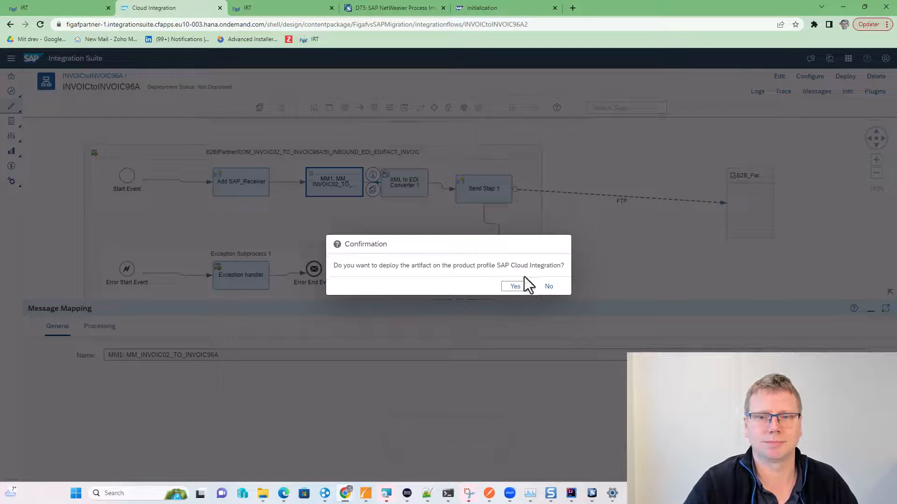
pyautogui.click(513, 286)
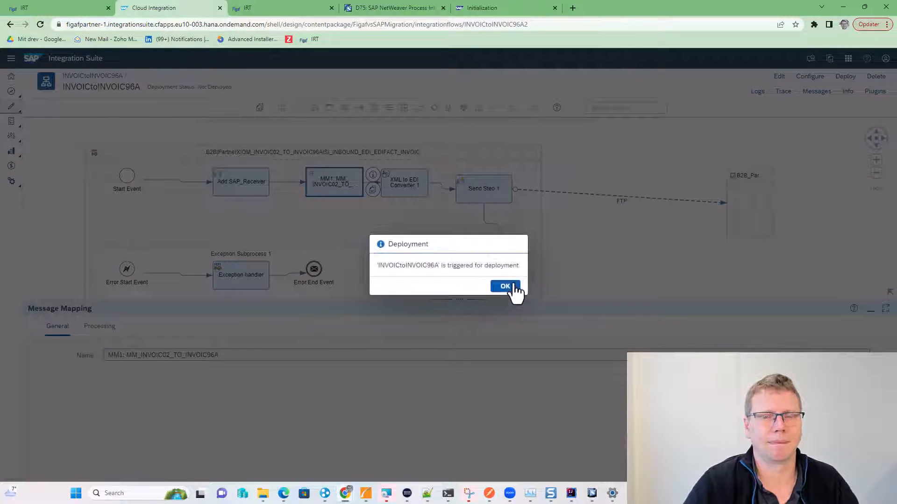
pyautogui.click(506, 286)
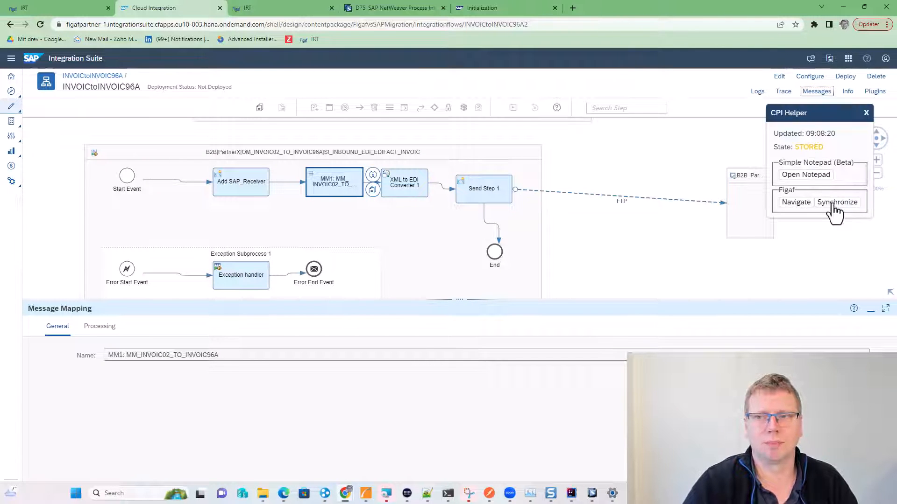
# Step: Synchronize the iFlow into Figaf IRT's tracked objects via CPI Helper
pyautogui.click(837, 202)
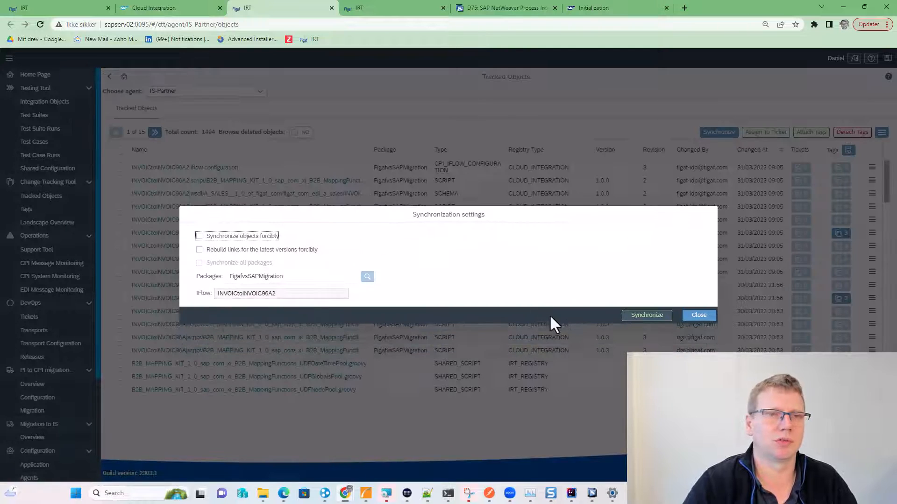
pyautogui.click(645, 315)
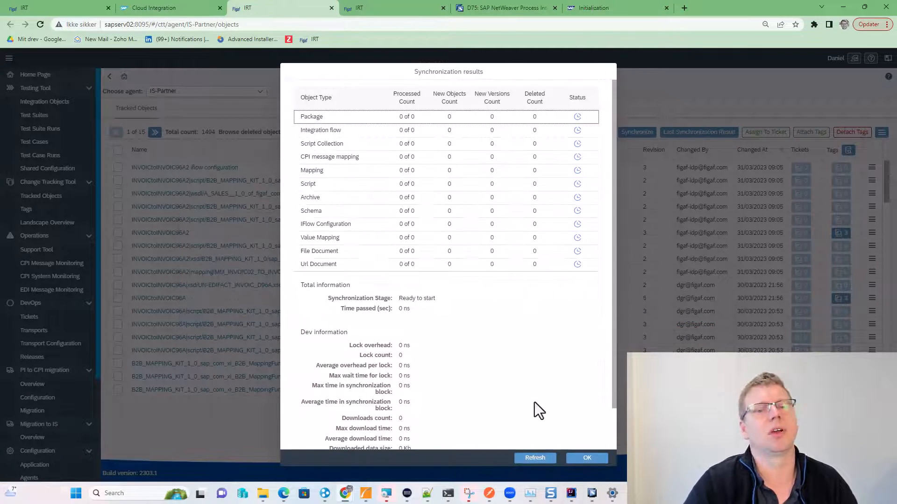
pyautogui.click(534, 458)
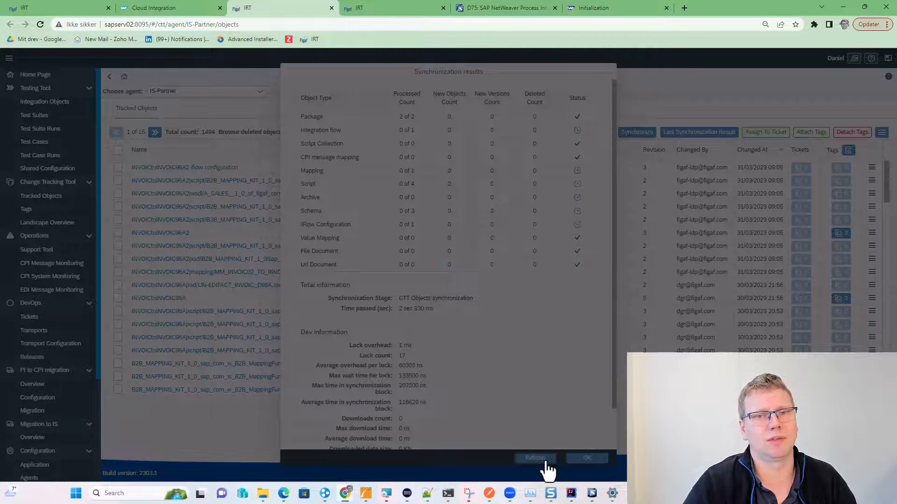
pyautogui.click(534, 458)
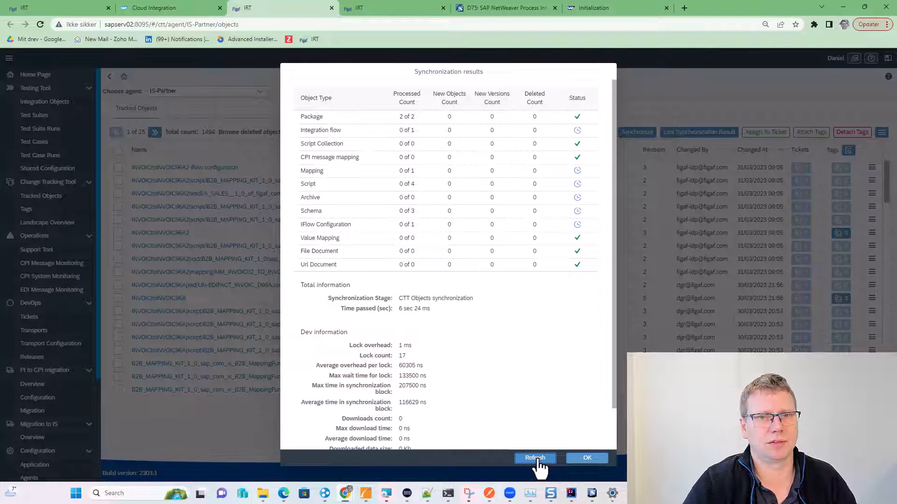
pyautogui.click(534, 458)
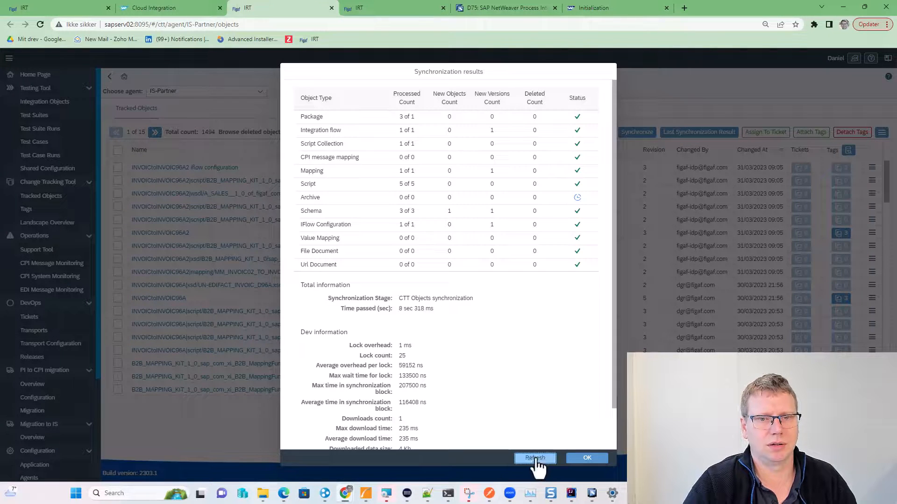
pyautogui.click(535, 457)
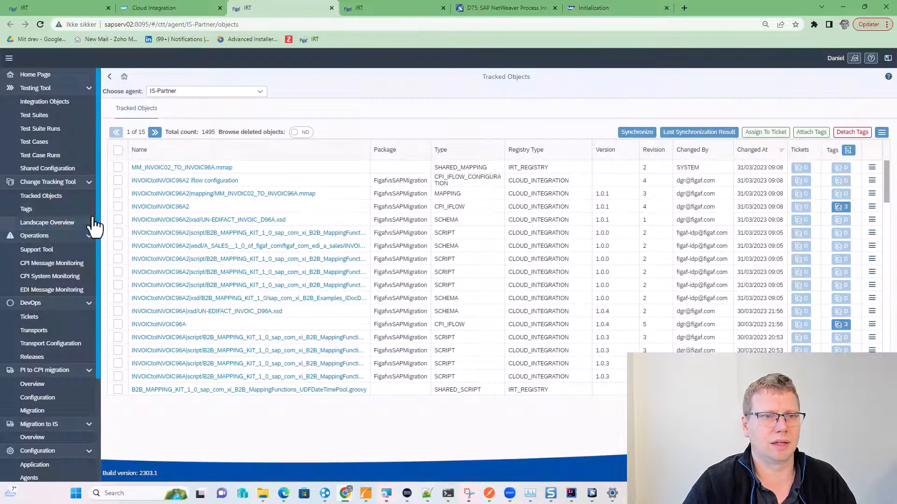
pyautogui.click(118, 206)
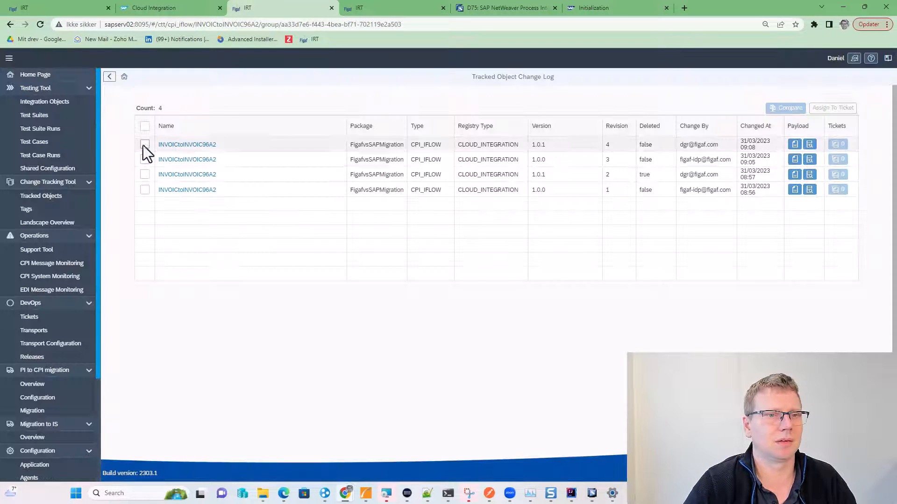
pyautogui.click(788, 107)
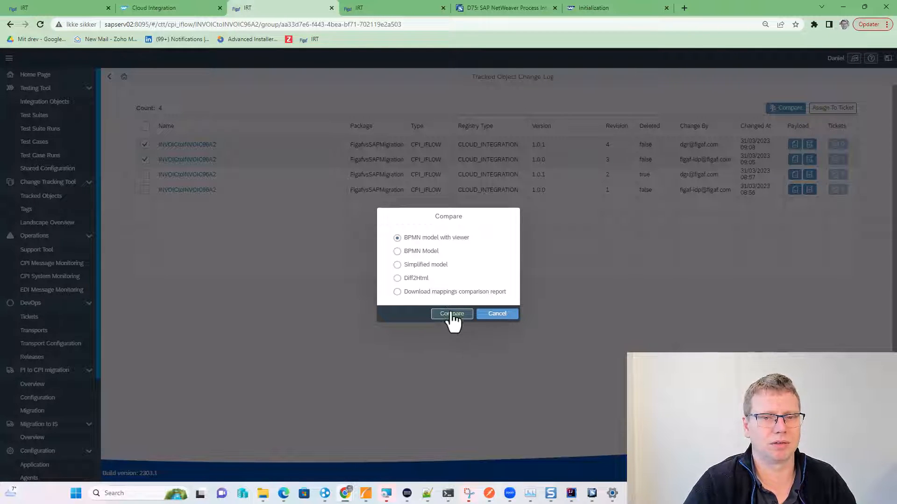
pyautogui.click(452, 314)
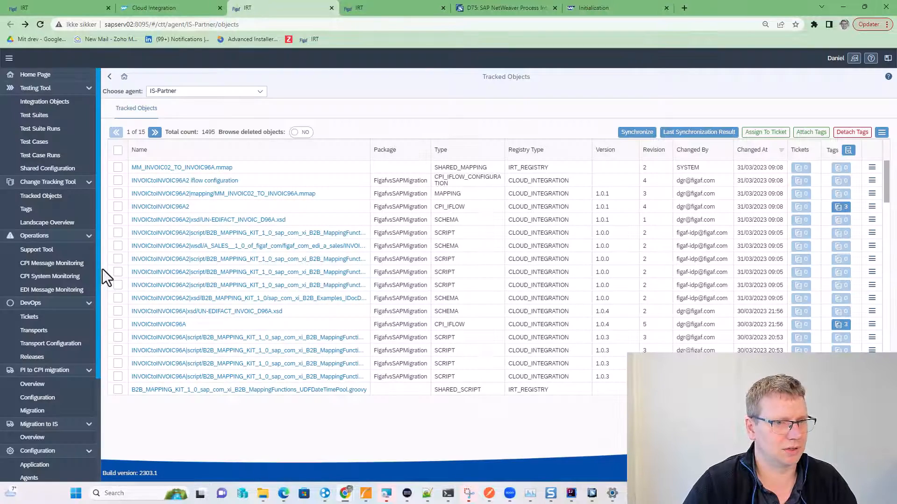
# Step: From the INVOICtoINVOIC96A row's Agent Test Cases, select a test case and migrate it to the CPI iFlow
pyautogui.click(32, 384)
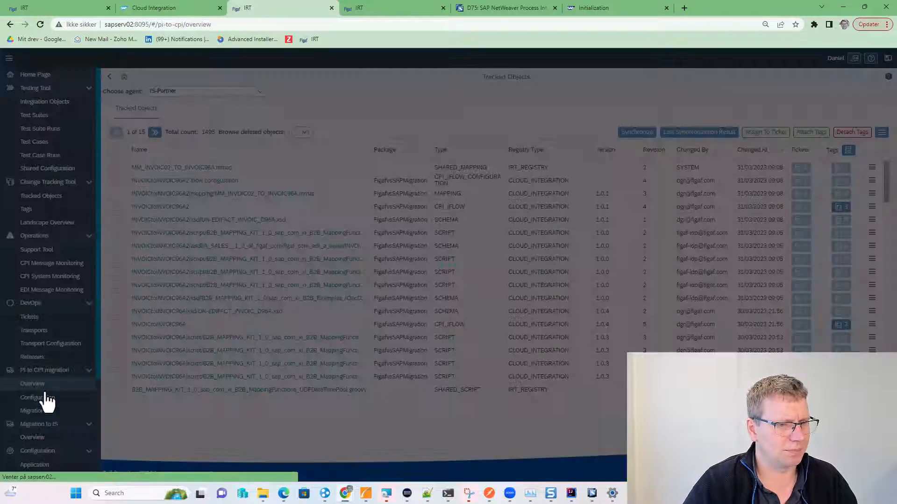
pyautogui.click(32, 383)
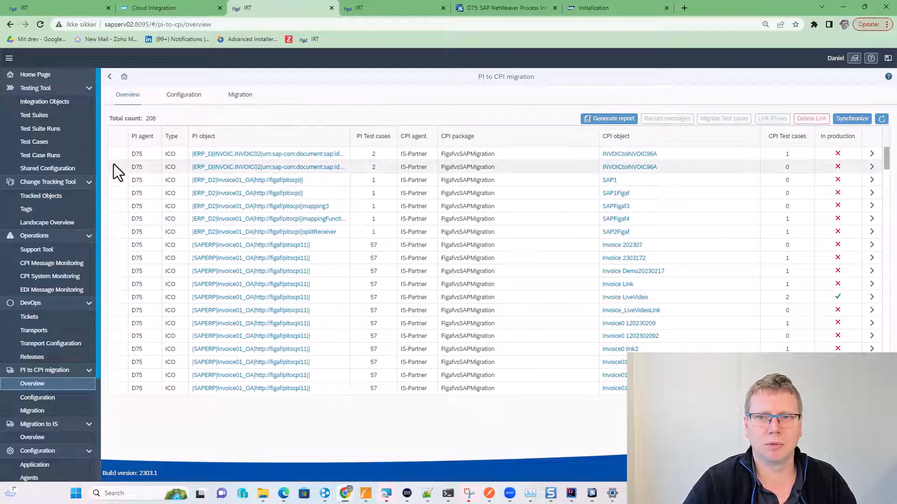
pyautogui.click(117, 166)
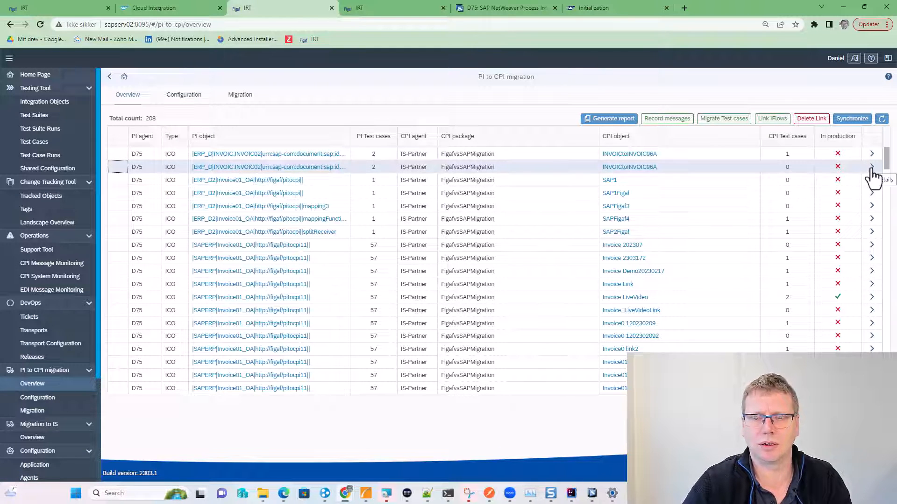
pyautogui.click(871, 167)
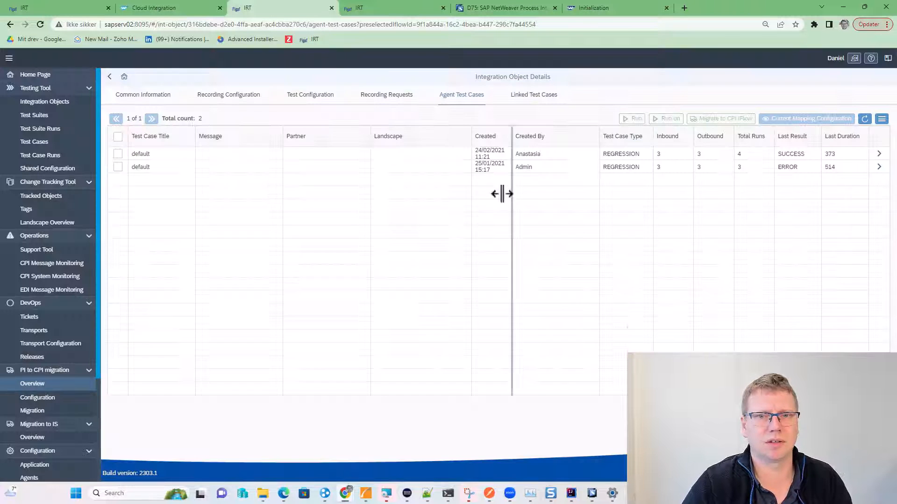
pyautogui.click(118, 153)
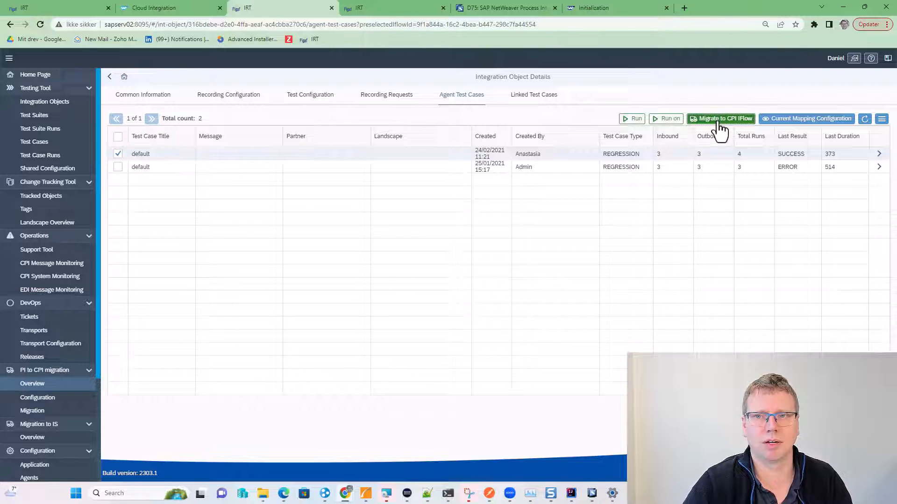
pyautogui.click(720, 119)
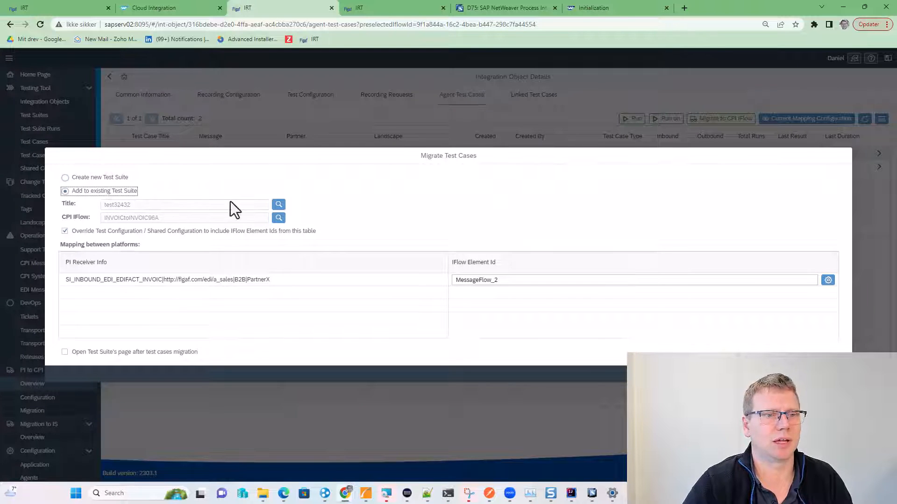
# Step: Create a new test suite titled EDITest for the migrated test case
pyautogui.click(64, 352)
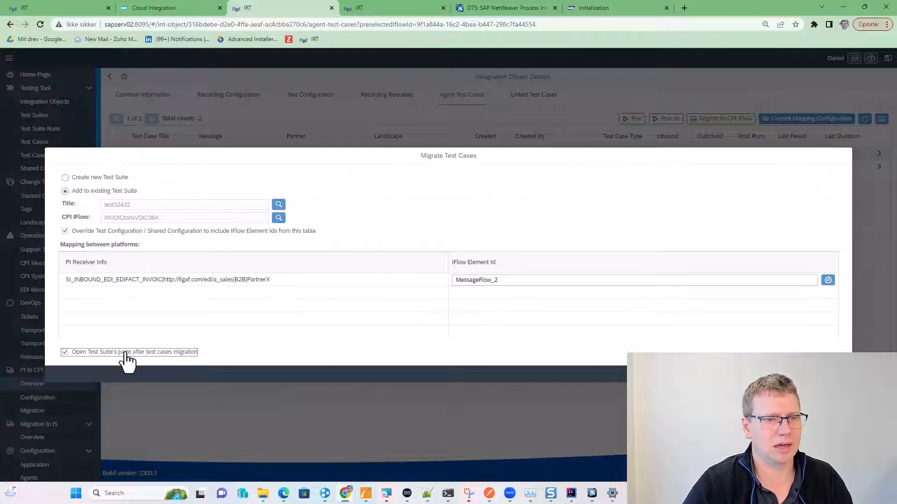
pyautogui.click(65, 178)
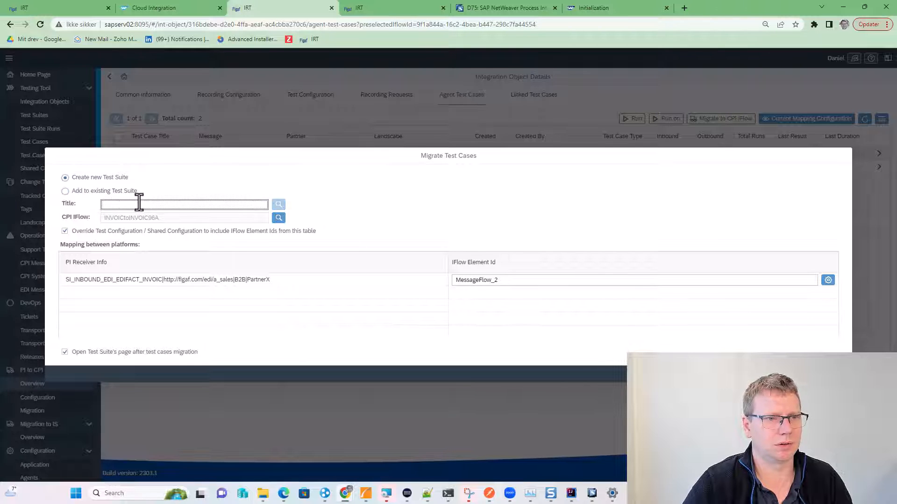
pyautogui.write('E')
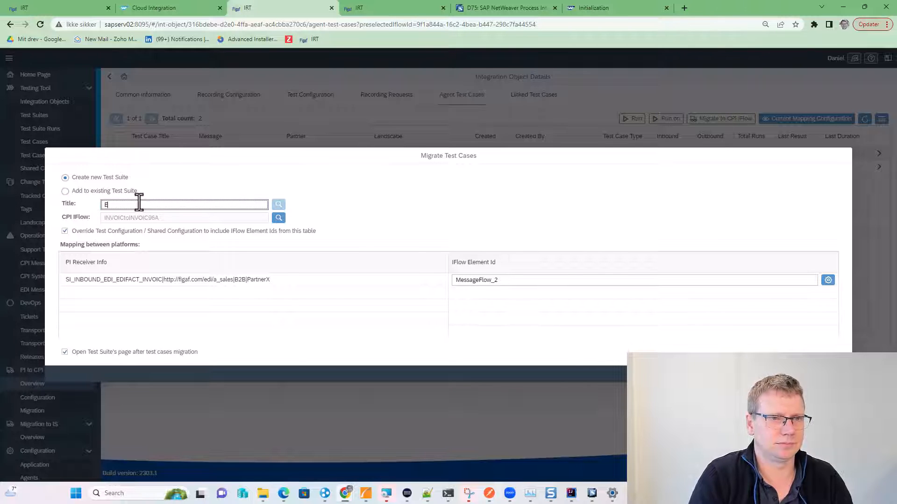
pyautogui.write('DITest')
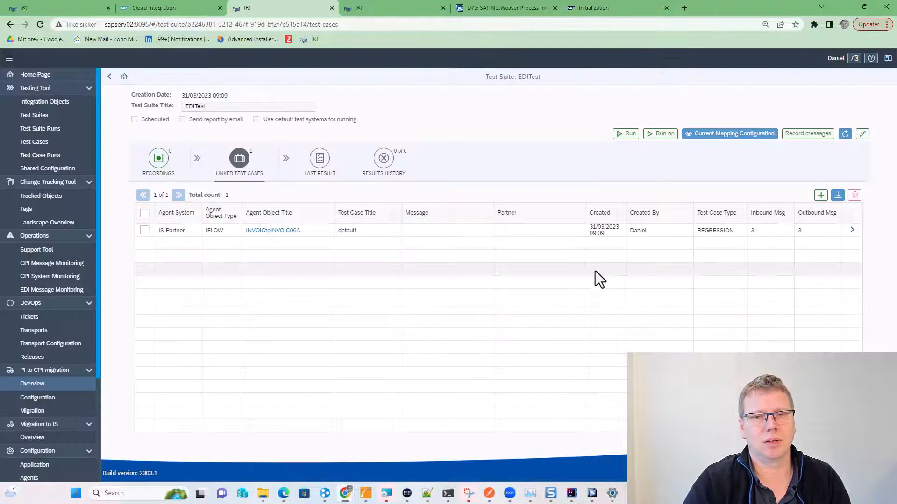
# Step: Run the linked test case in EDITest and view the run results listing three NOT_RECEIVED messages
pyautogui.click(145, 213)
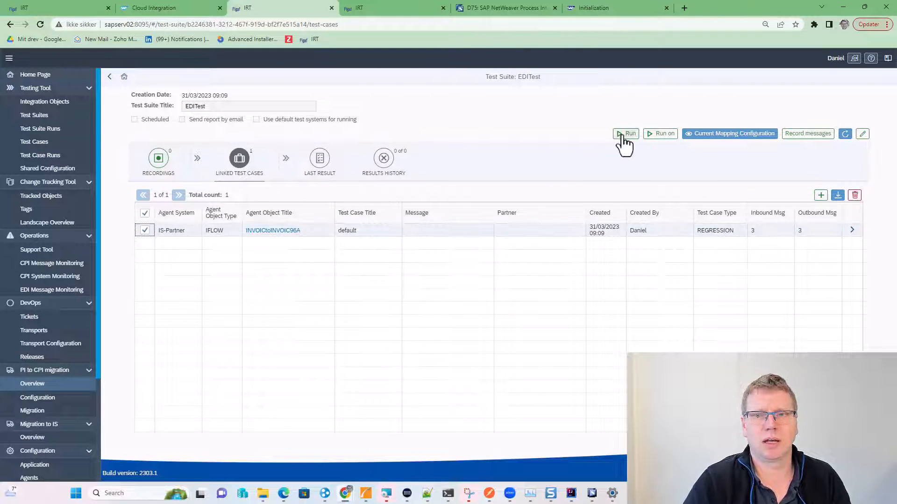
pyautogui.click(628, 134)
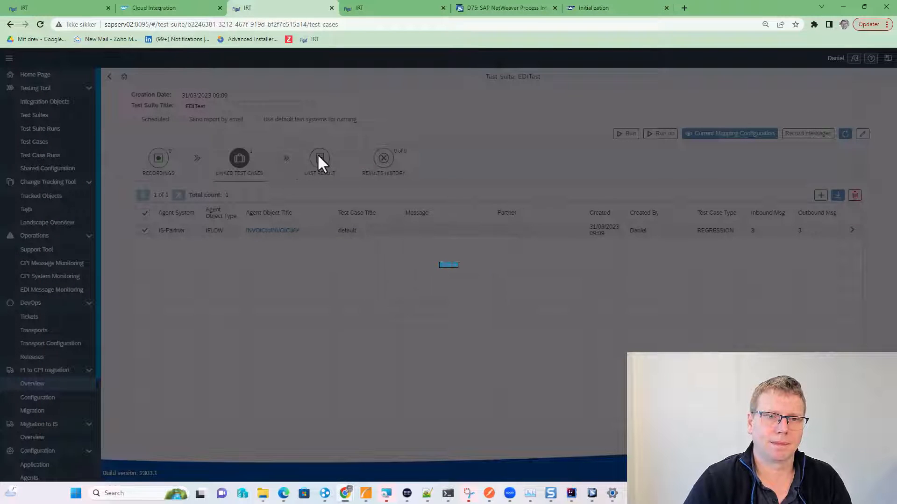
pyautogui.click(625, 134)
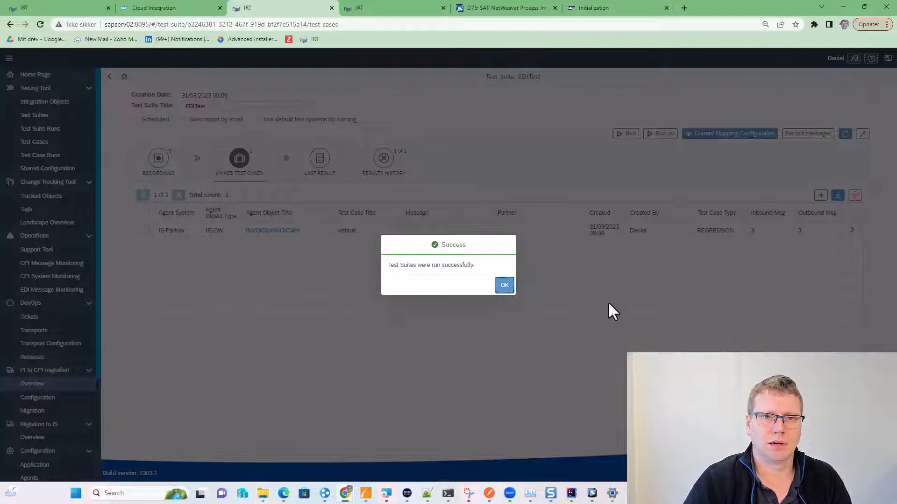
pyautogui.click(503, 285)
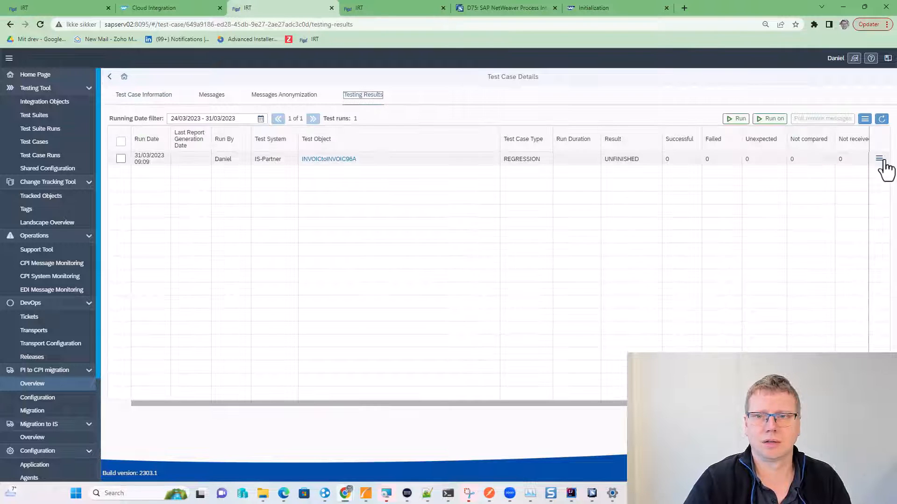
pyautogui.click(880, 159)
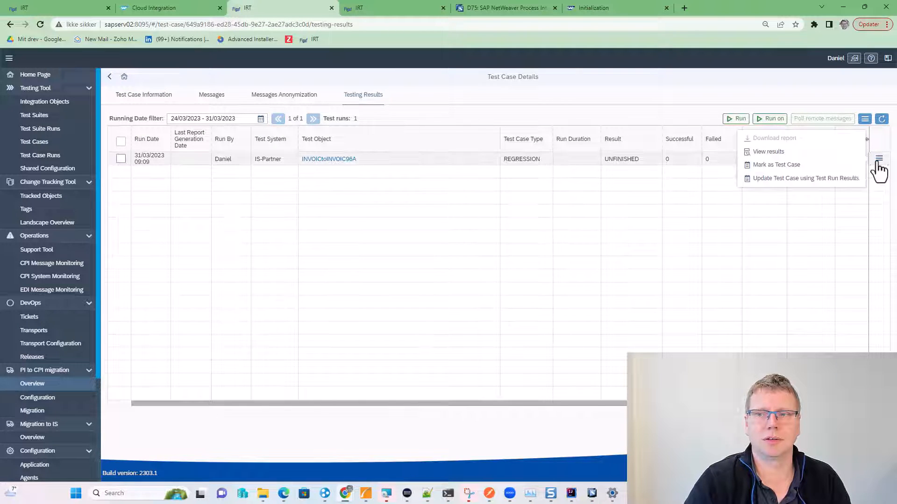
pyautogui.click(768, 152)
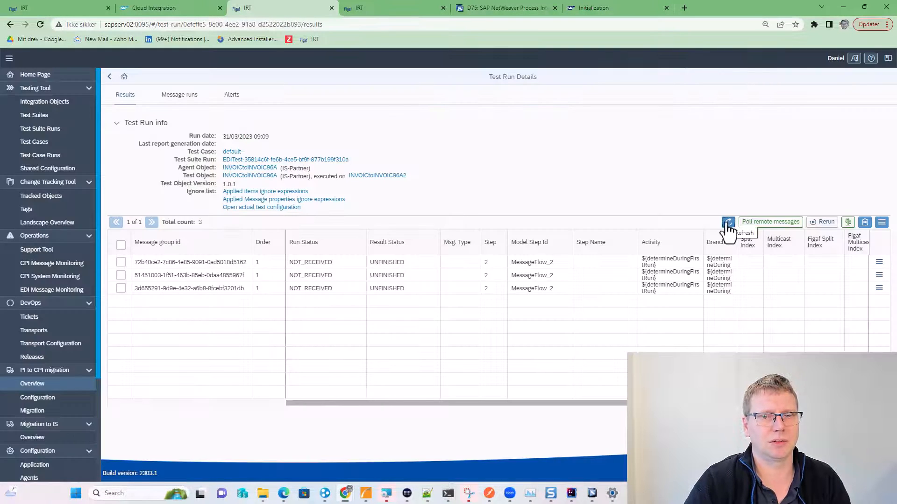
# Step: Show the iFlow's processed messages in CPI Helper and activate inline debugging on the latest one
pyautogui.click(169, 7)
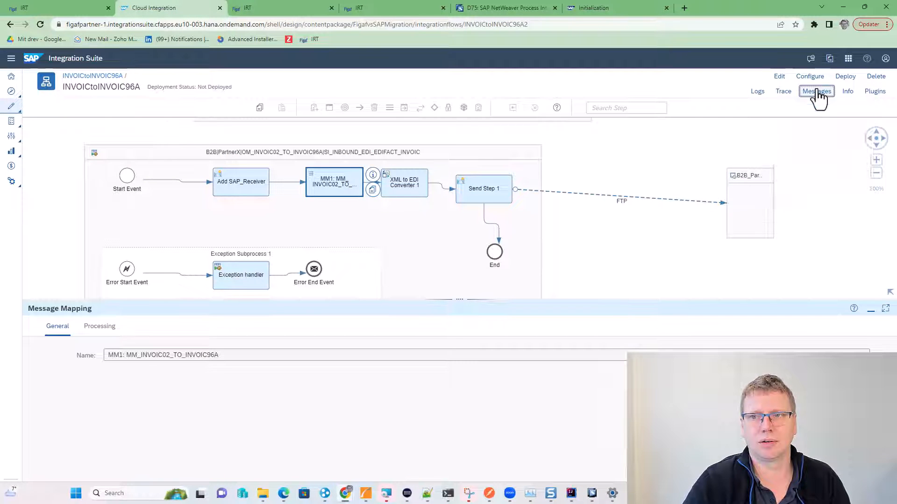
pyautogui.click(816, 91)
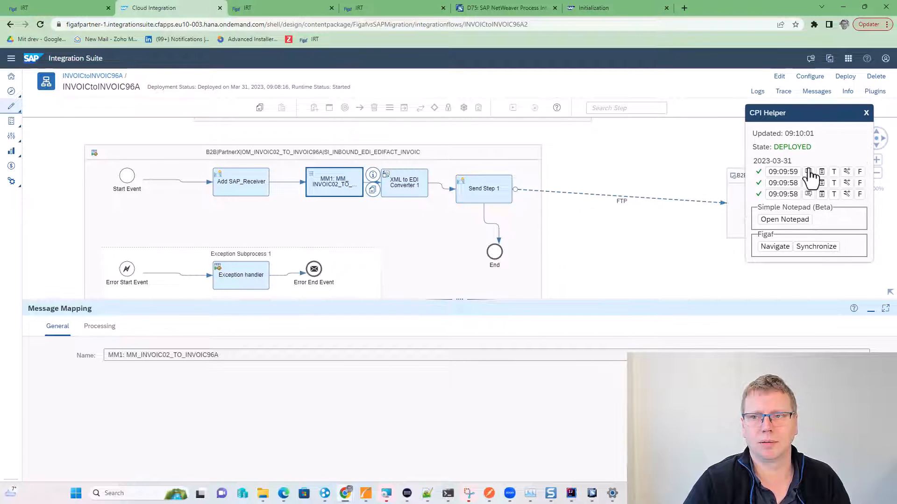
pyautogui.moveTo(846, 178)
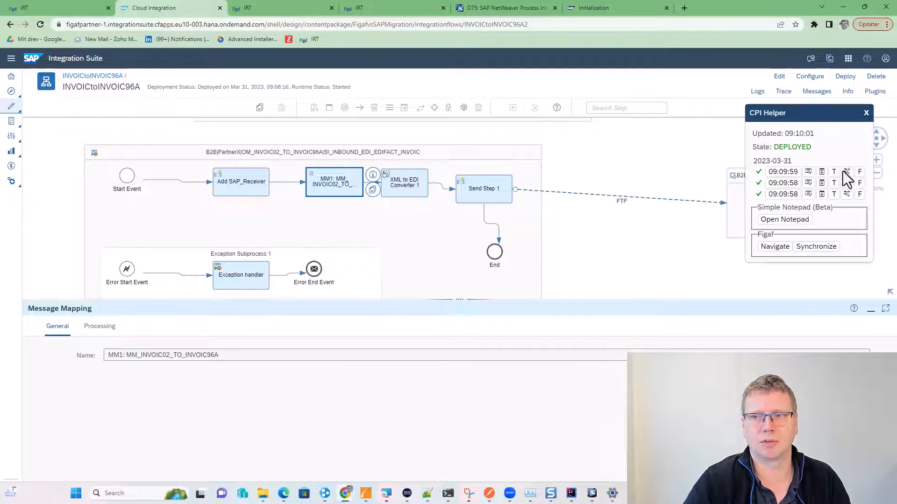
pyautogui.click(404, 183)
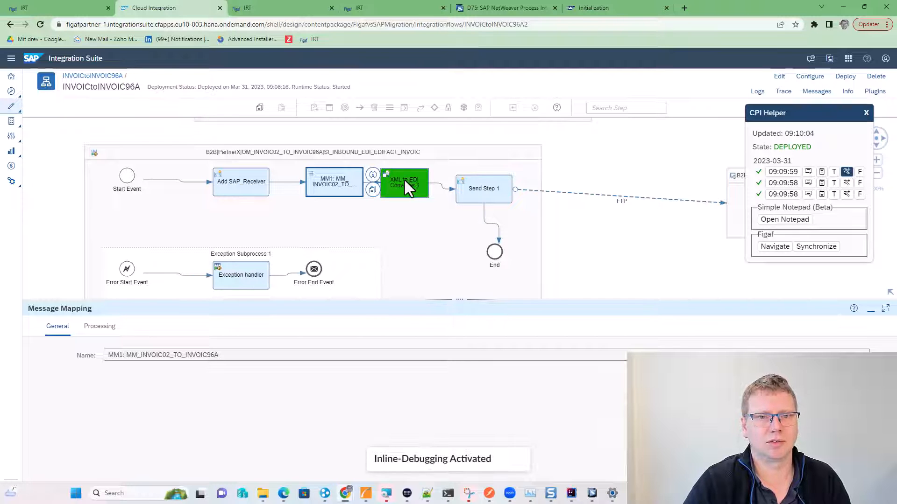
# Step: Inspect the converter step payload and compare expected vs actual EDIFACT results with changed NAD lines
pyautogui.click(403, 182)
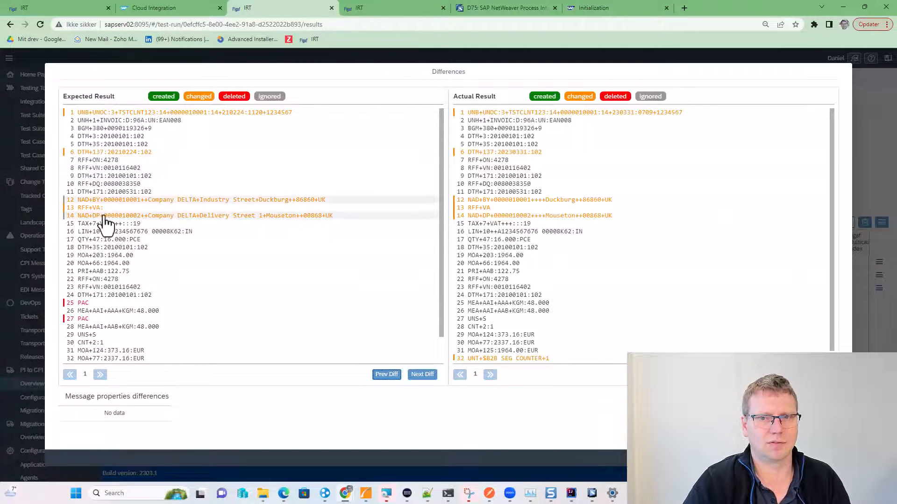
pyautogui.moveTo(266, 203)
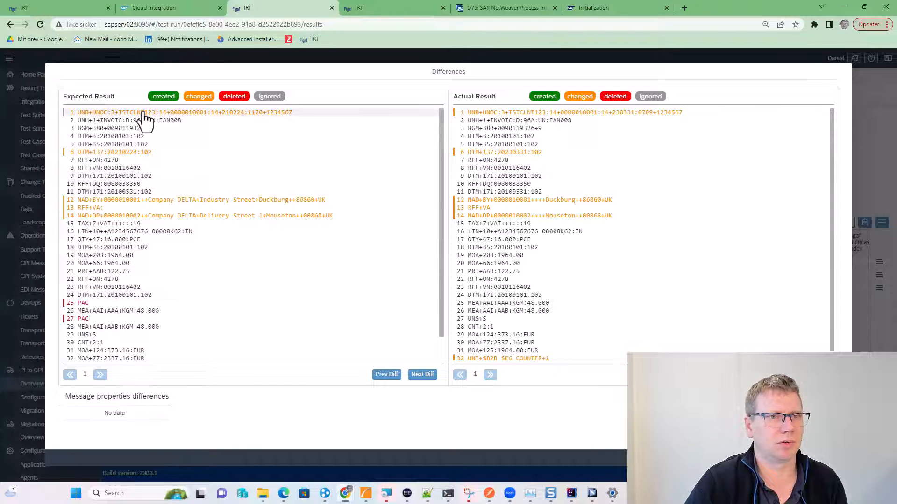
pyautogui.scroll(-3)
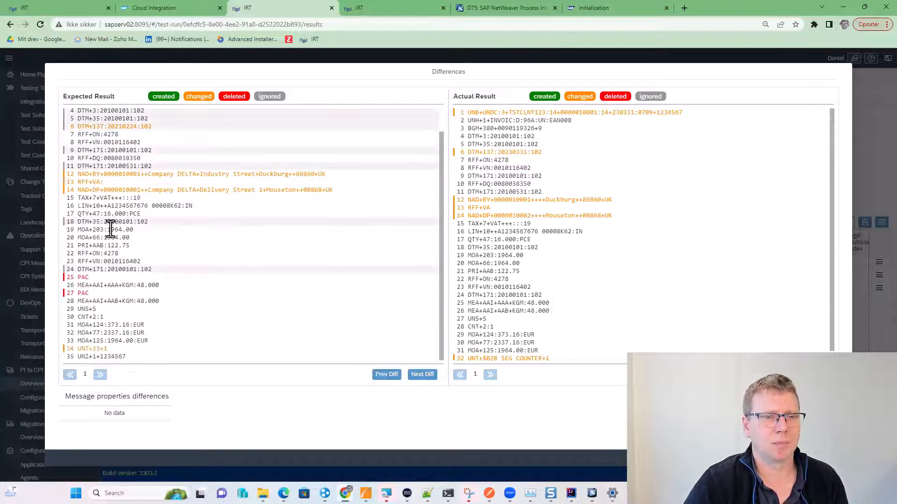